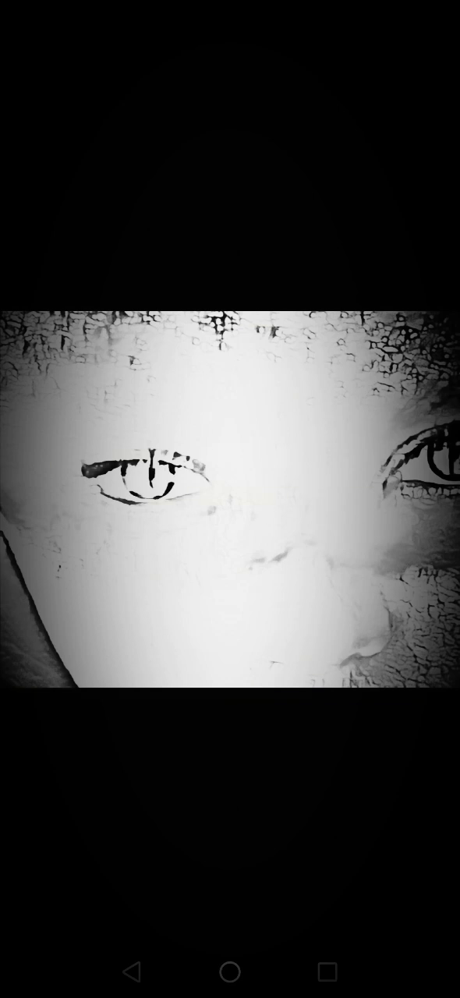
click(230, 499)
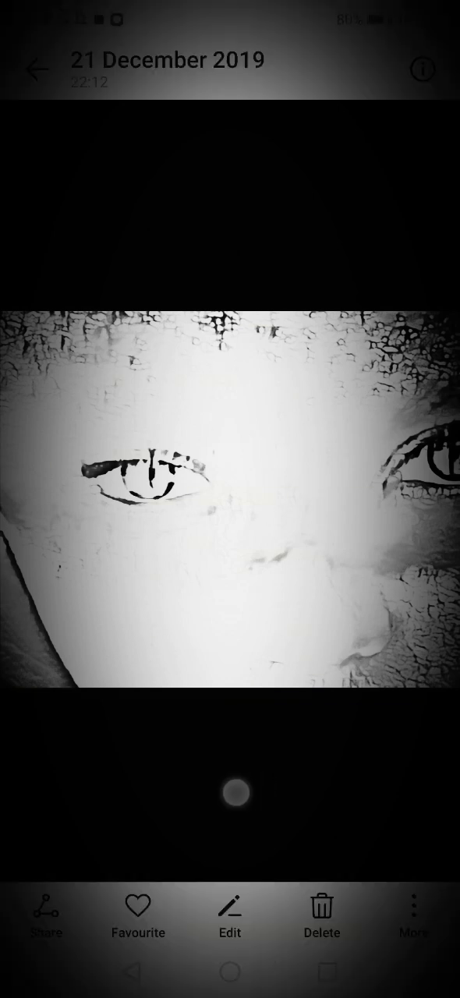
click(230, 507)
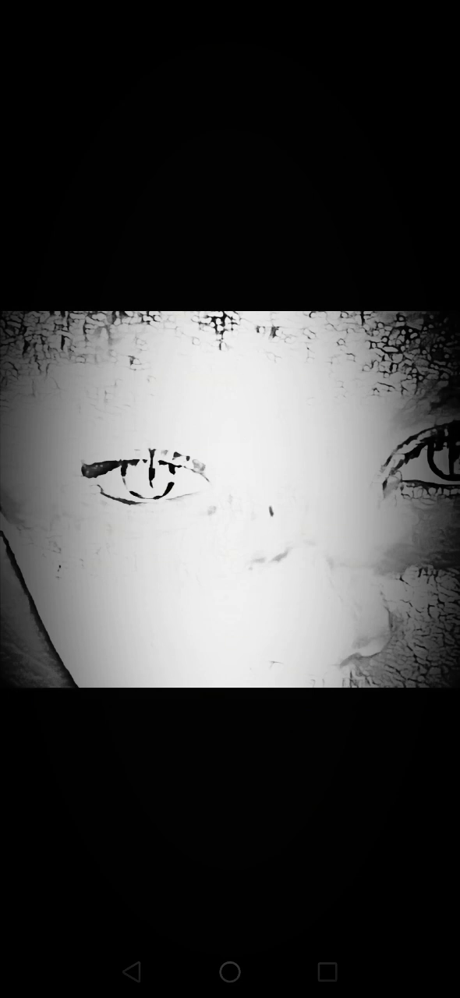
click(230, 499)
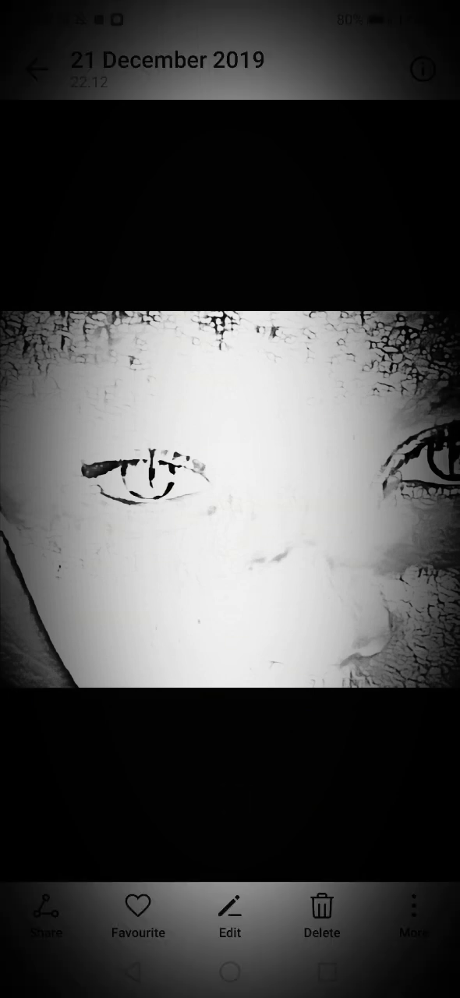
click(230, 499)
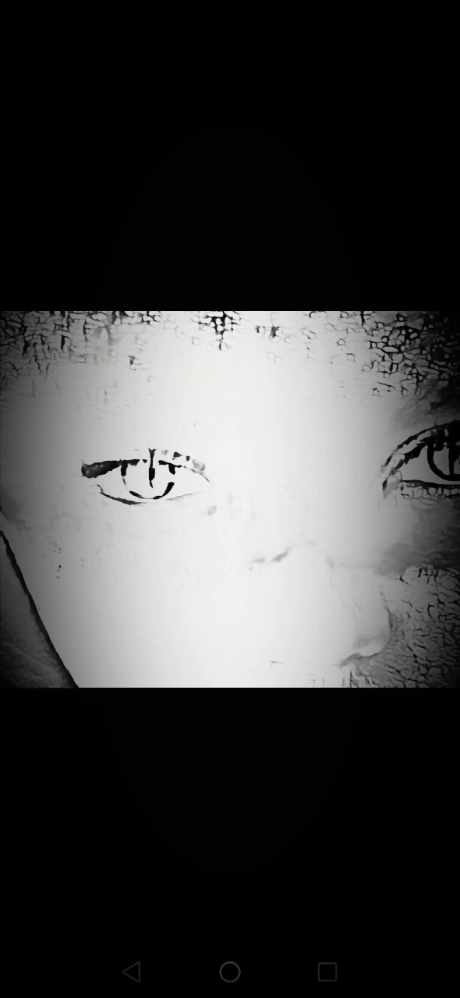
click(230, 499)
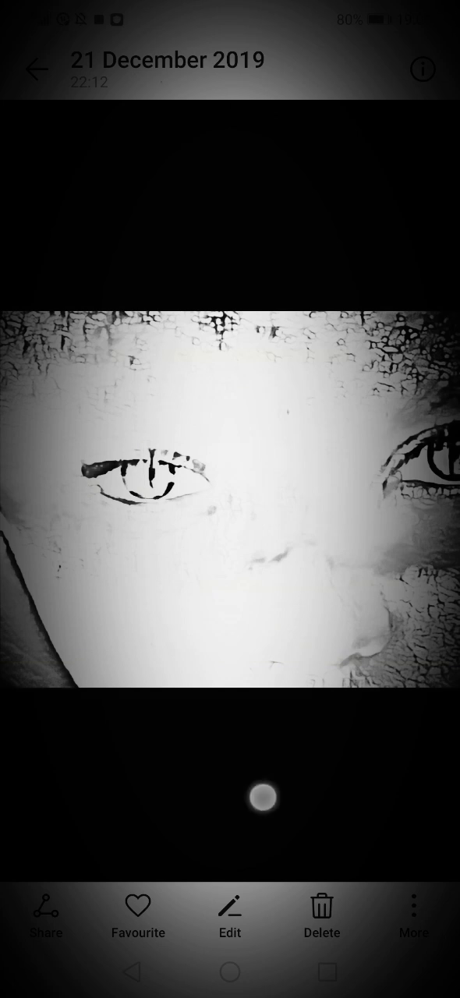
click(230, 499)
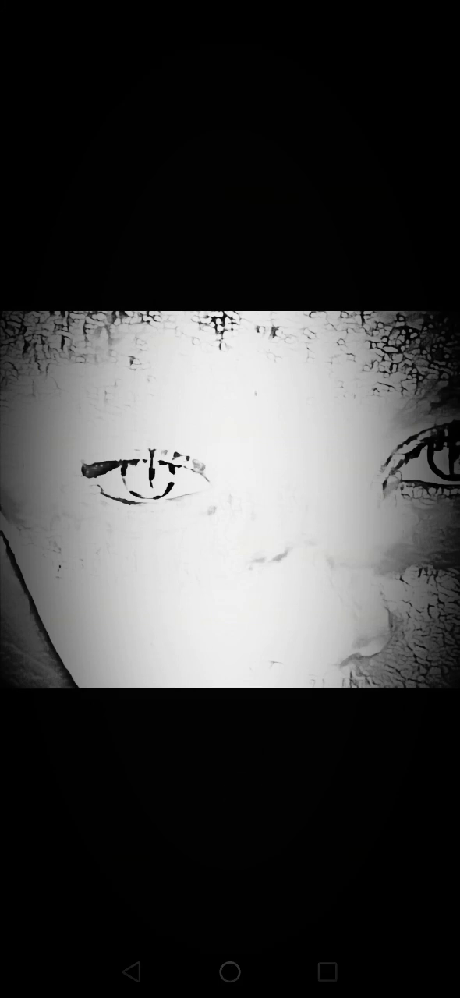
click(230, 499)
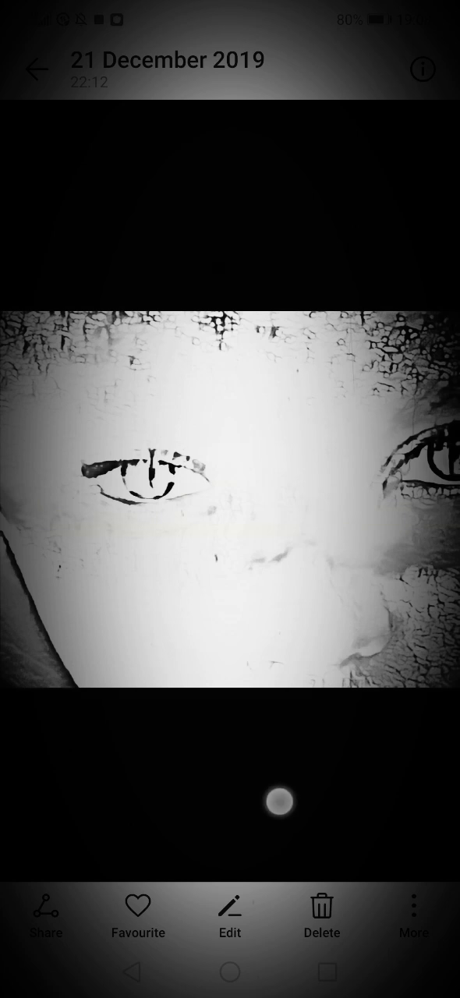
click(230, 507)
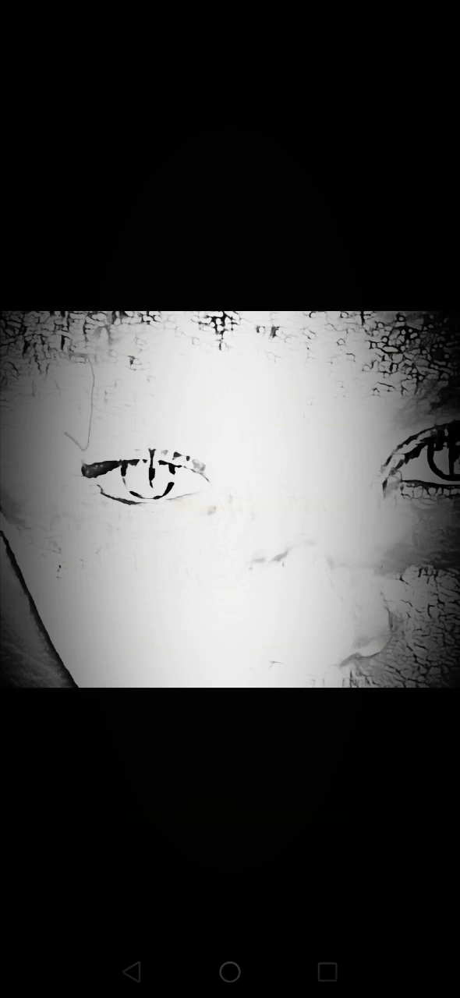
click(230, 499)
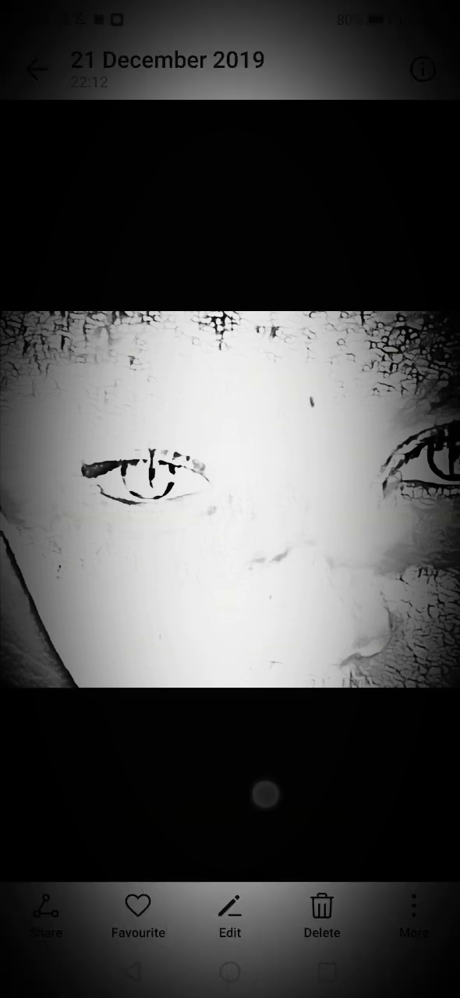
click(230, 499)
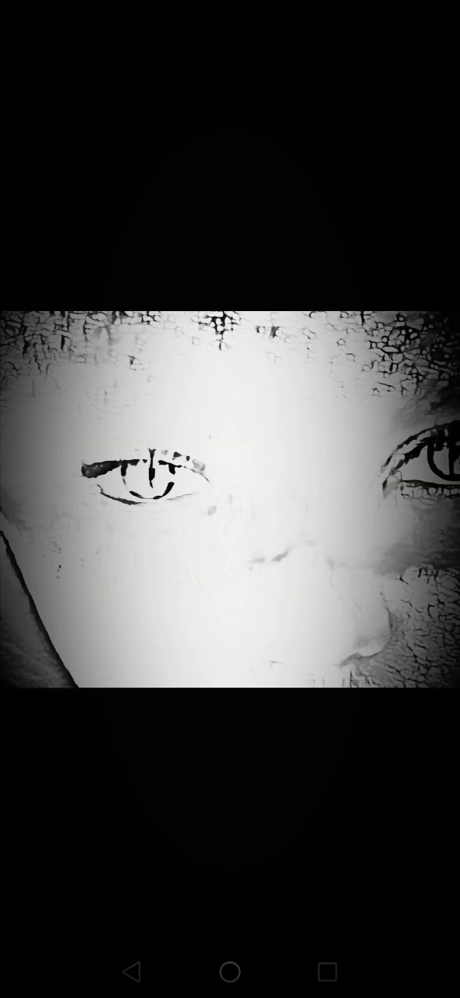
click(230, 507)
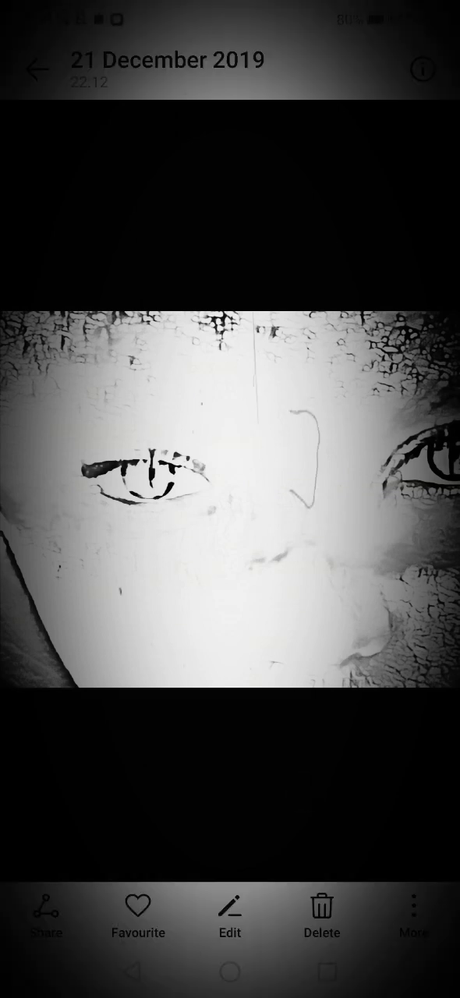
click(230, 499)
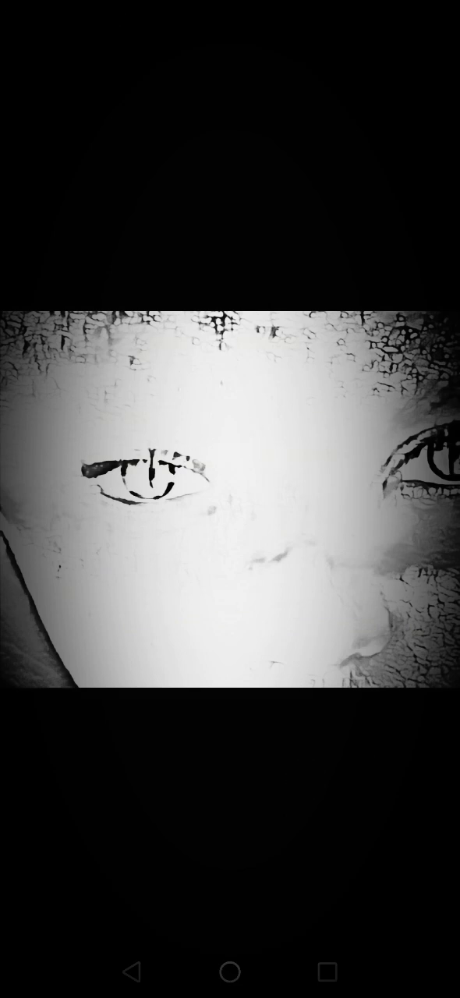
click(230, 499)
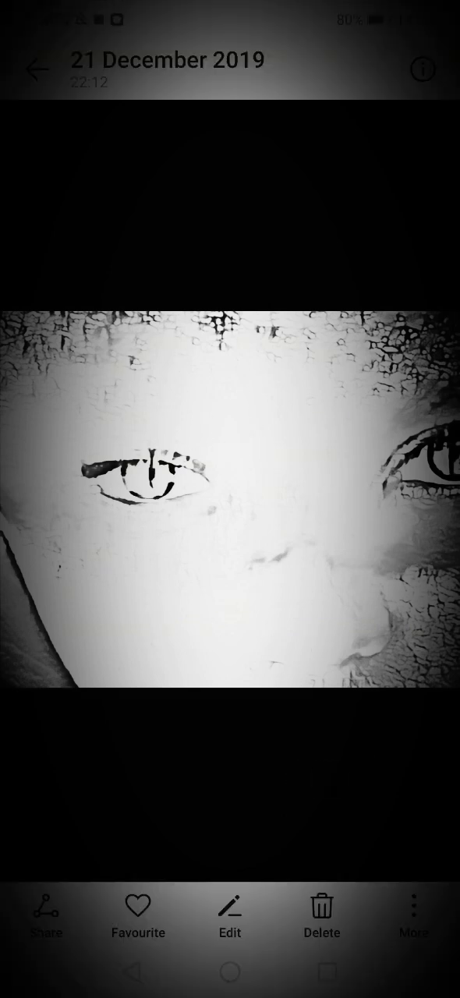
click(230, 499)
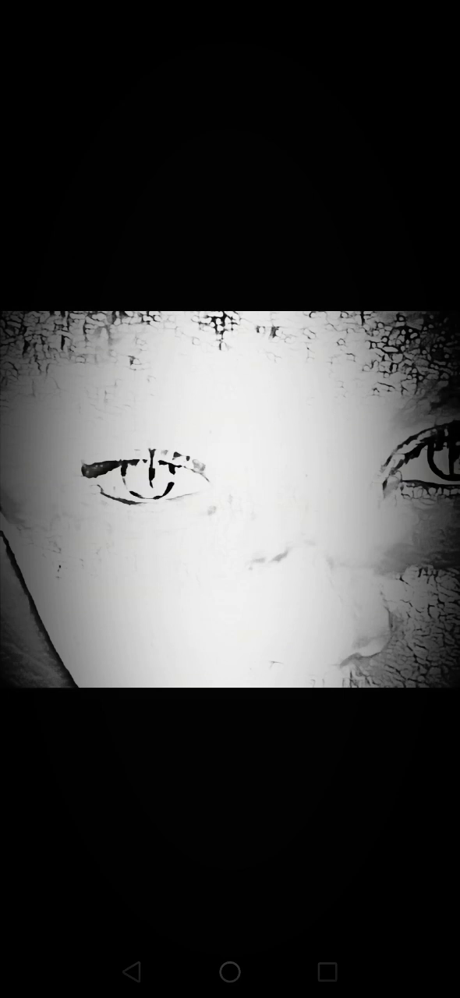
click(230, 499)
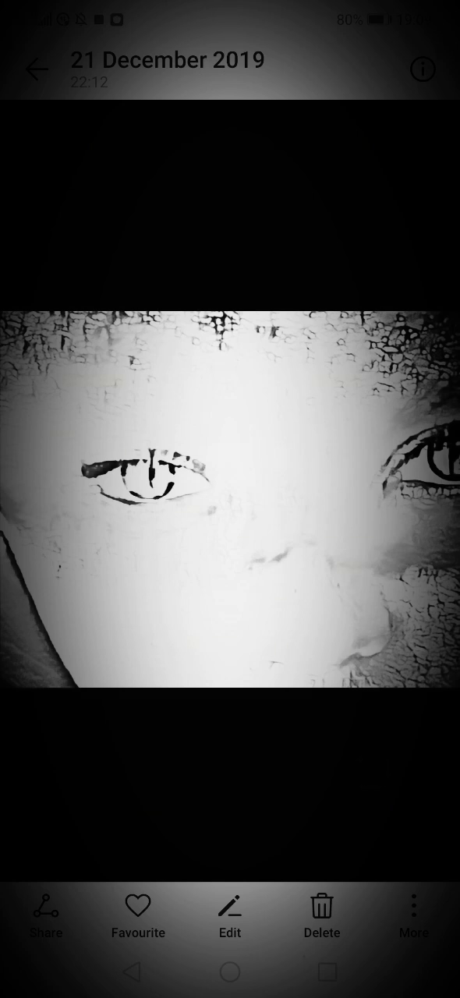
click(230, 499)
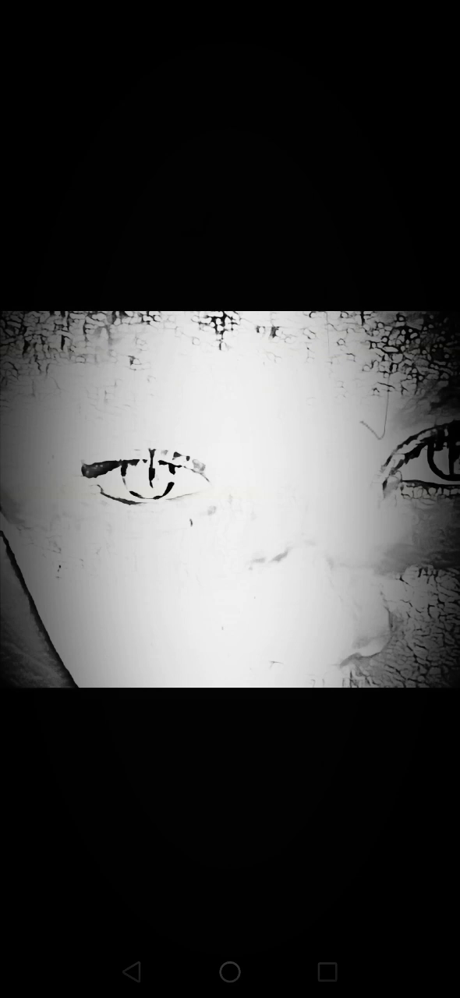
click(230, 499)
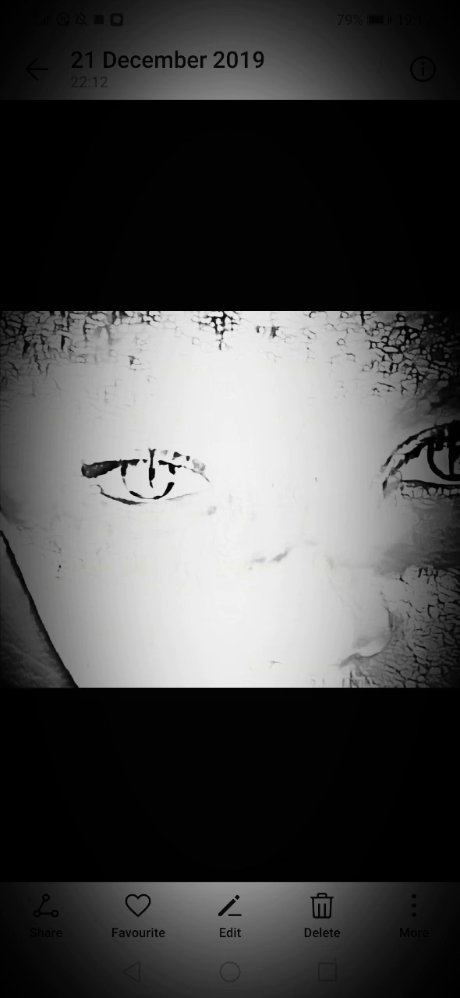
click(230, 506)
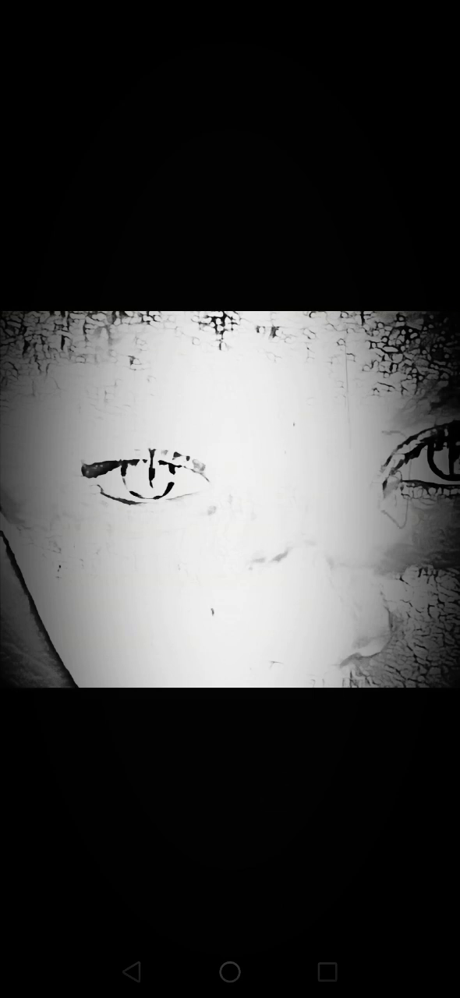
click(230, 499)
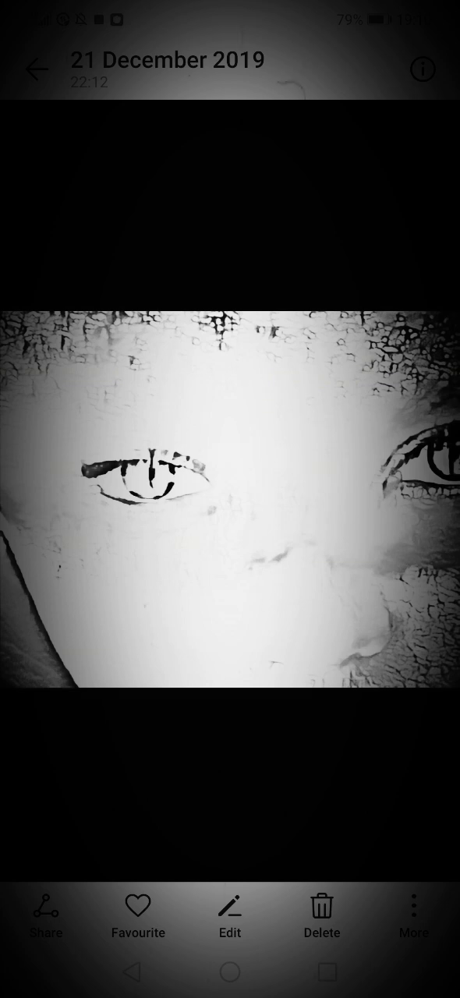
click(230, 499)
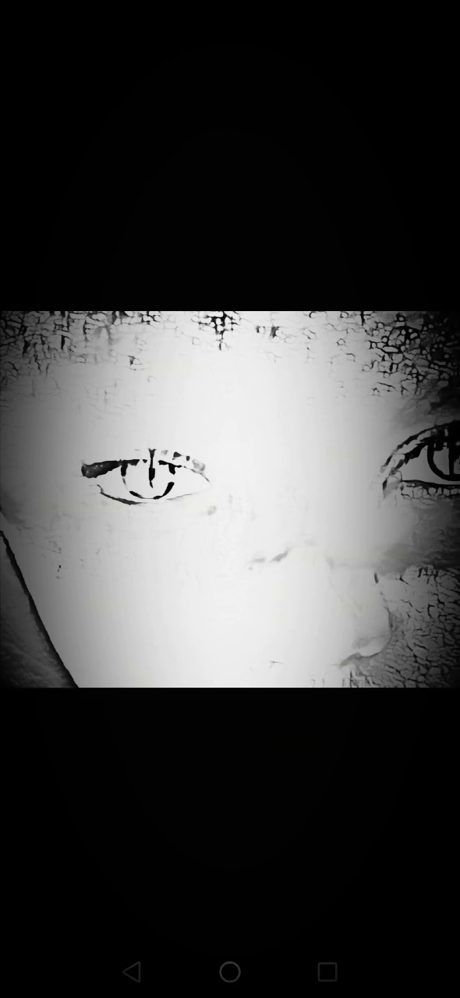
click(230, 499)
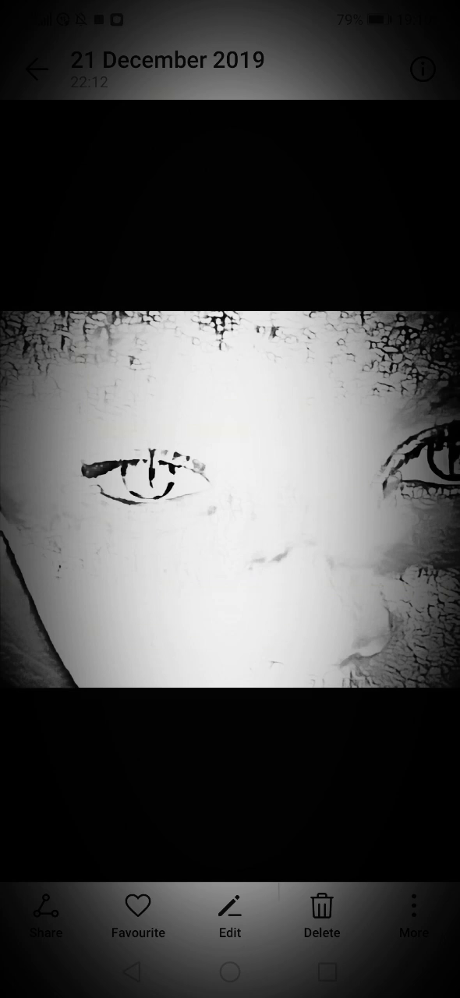
click(230, 498)
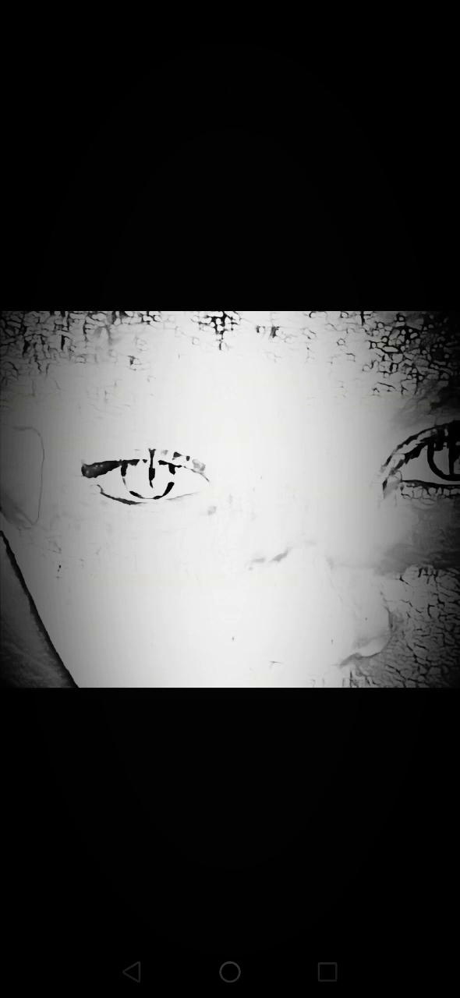
click(230, 499)
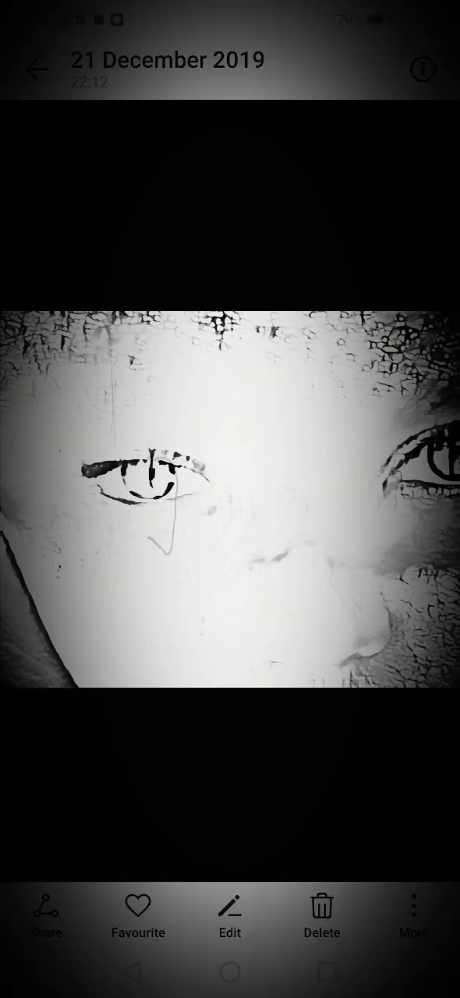
click(230, 499)
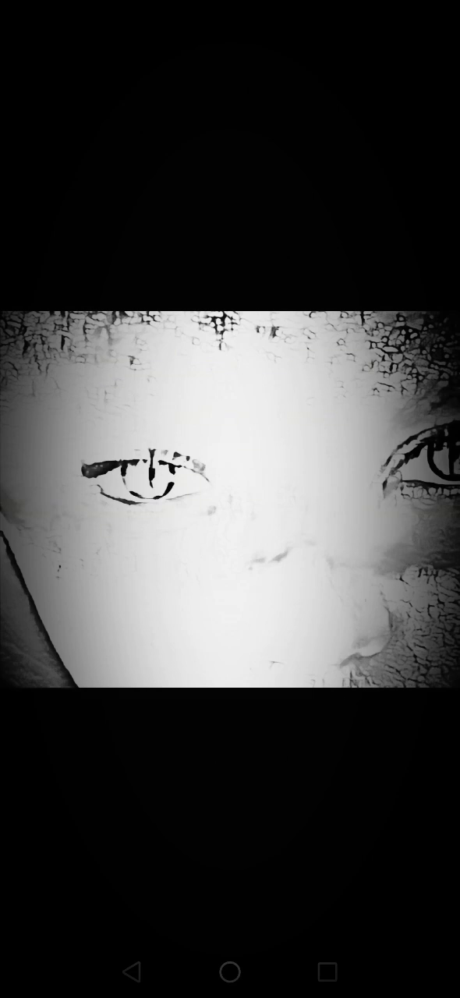
click(230, 499)
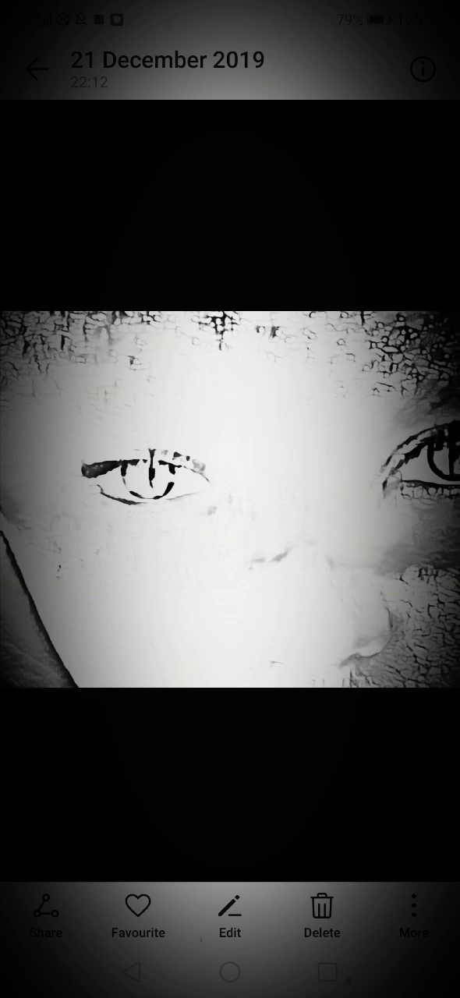
click(229, 499)
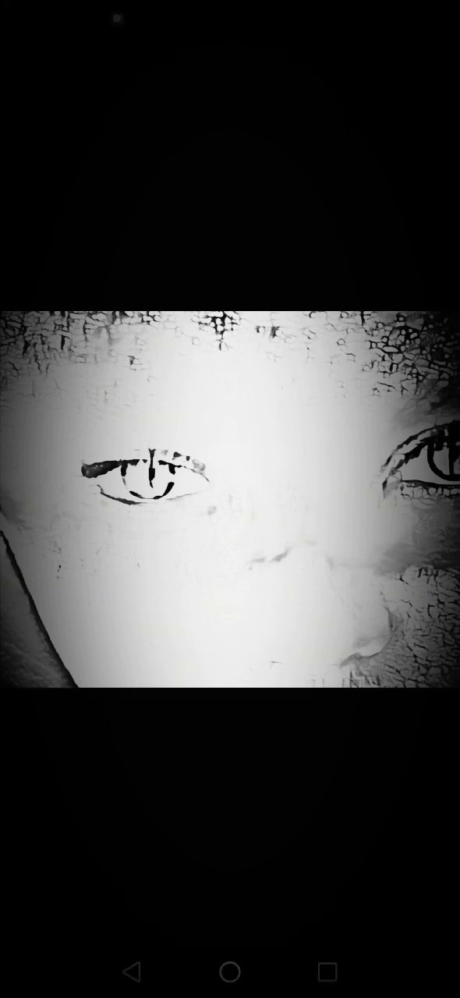
click(230, 499)
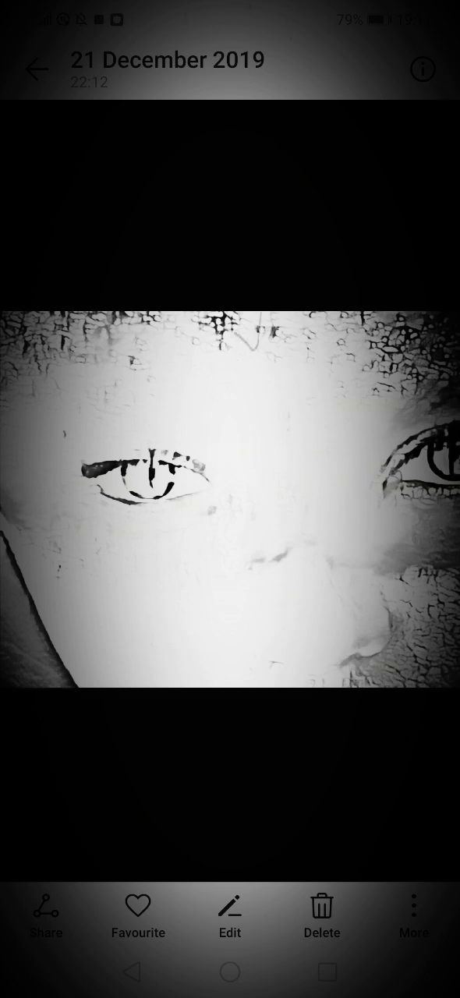
click(230, 499)
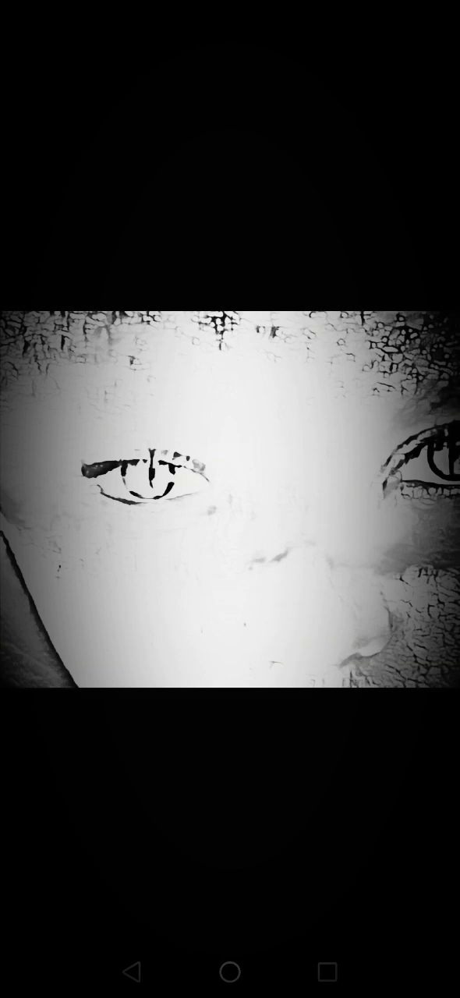
click(230, 499)
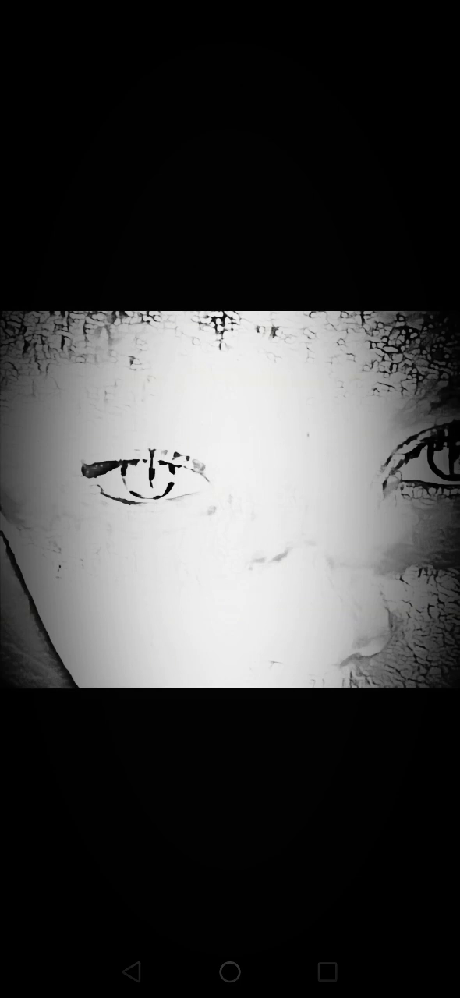
click(230, 499)
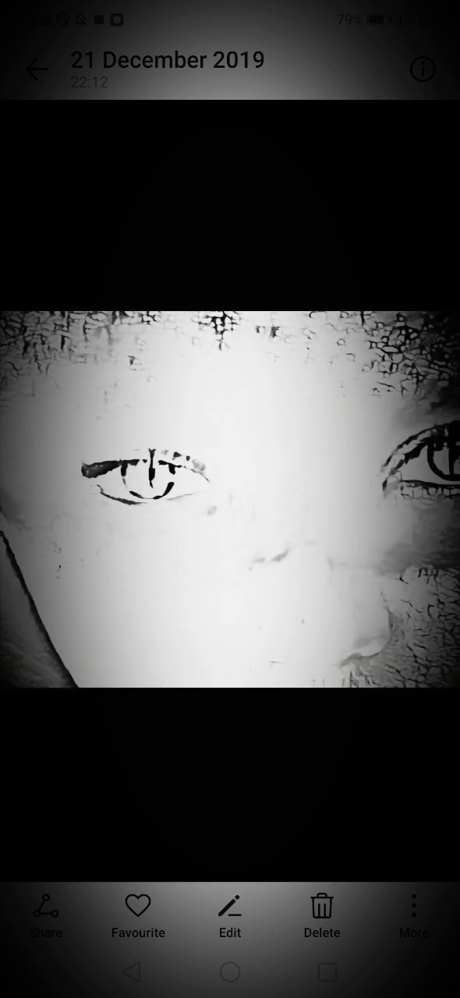
click(230, 499)
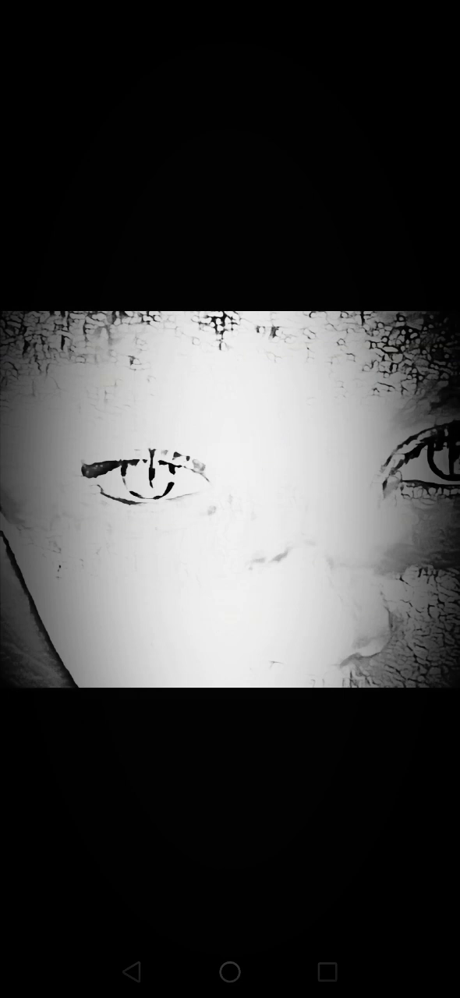
click(230, 499)
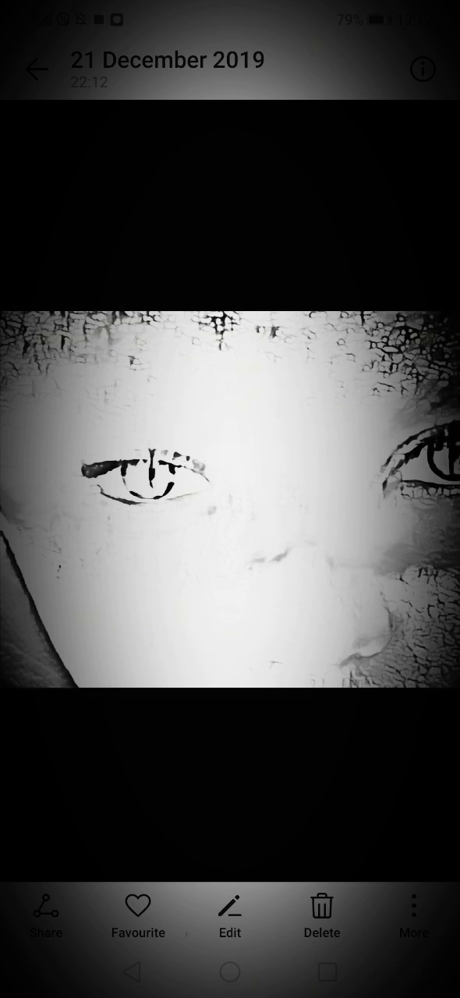
click(230, 499)
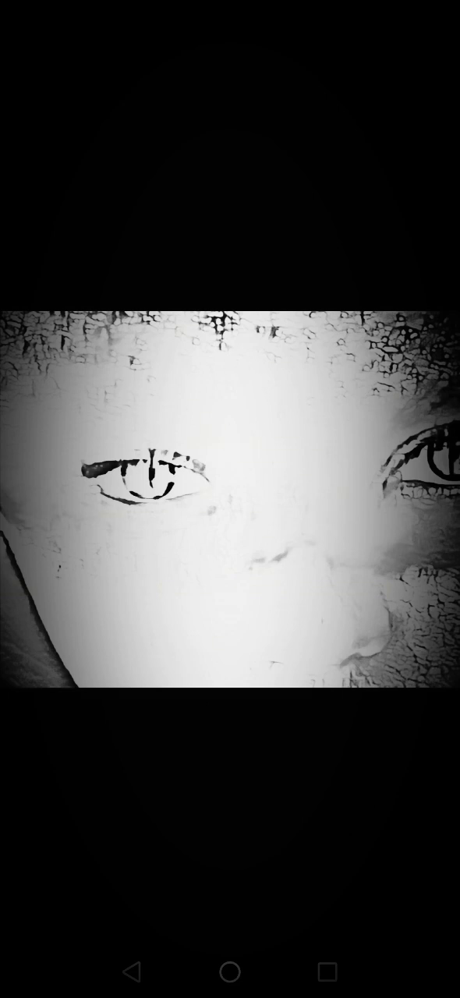
click(230, 499)
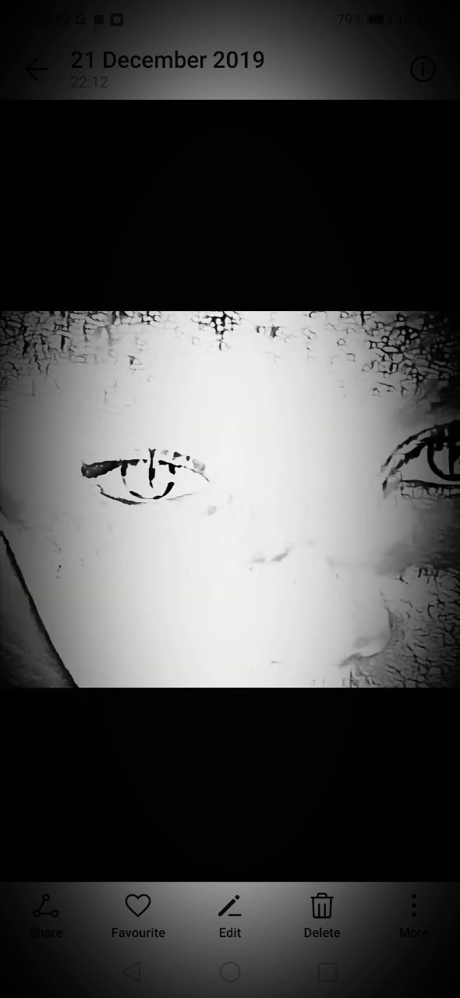
click(230, 499)
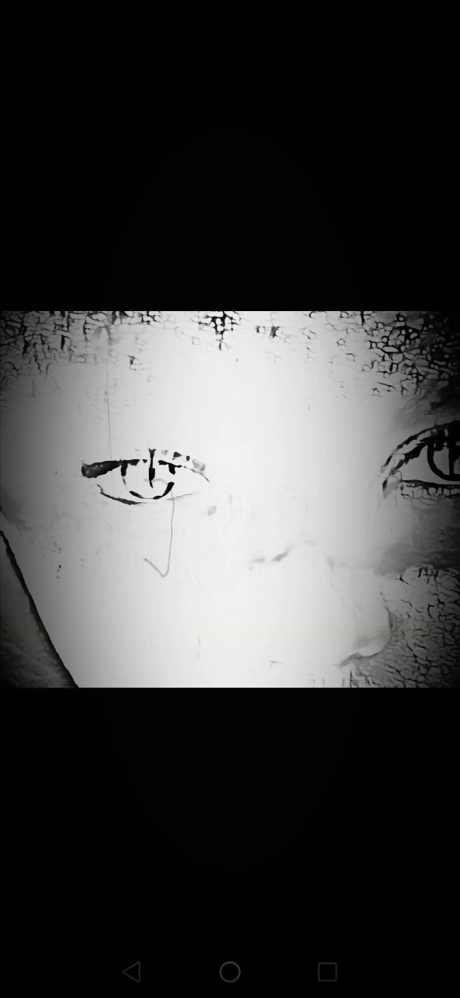
click(230, 499)
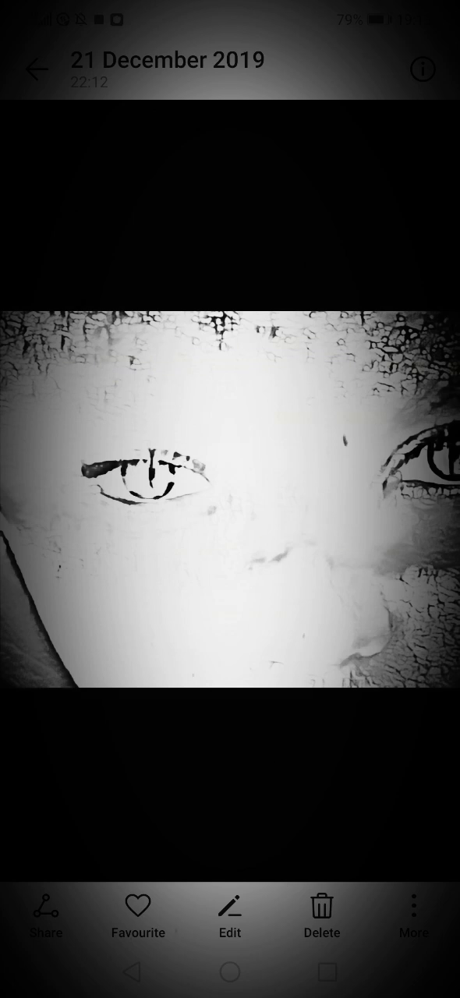
click(230, 499)
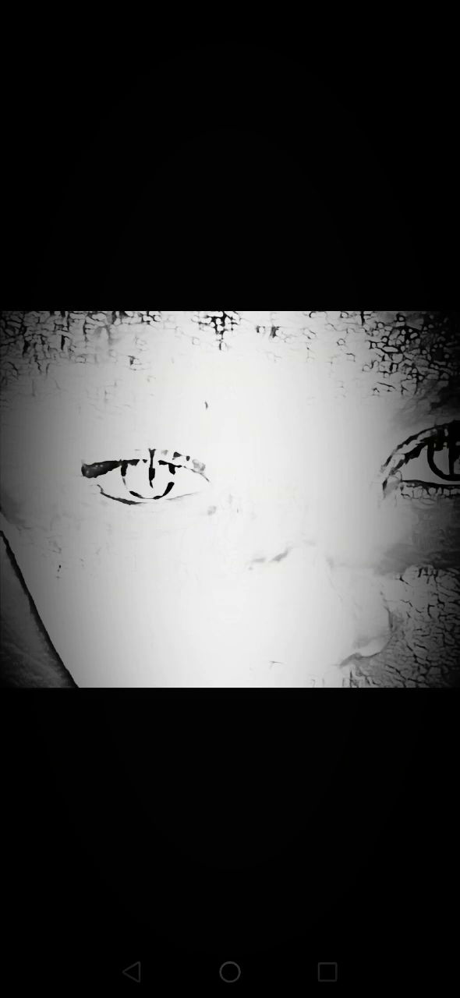
click(230, 499)
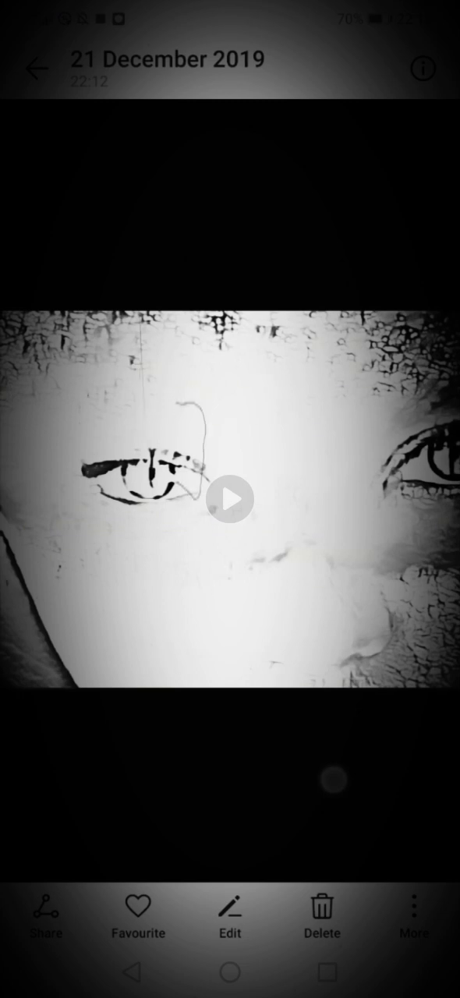
click(230, 500)
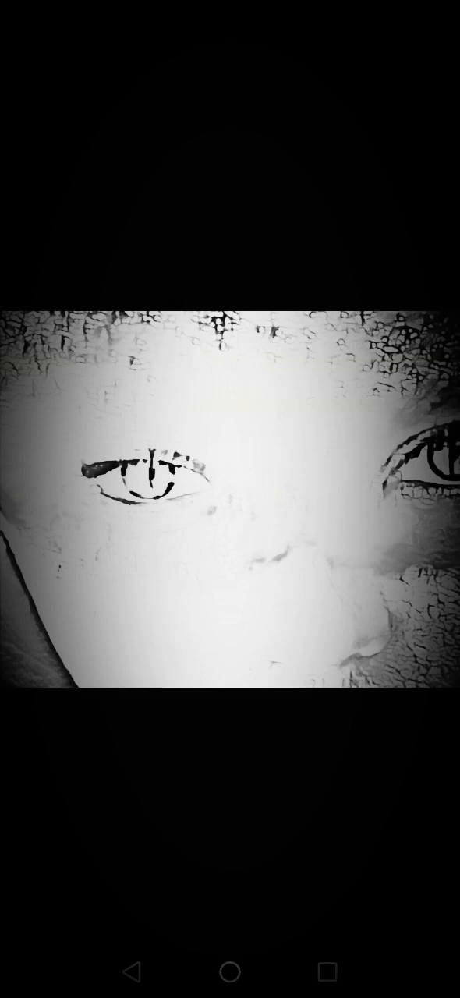
click(230, 498)
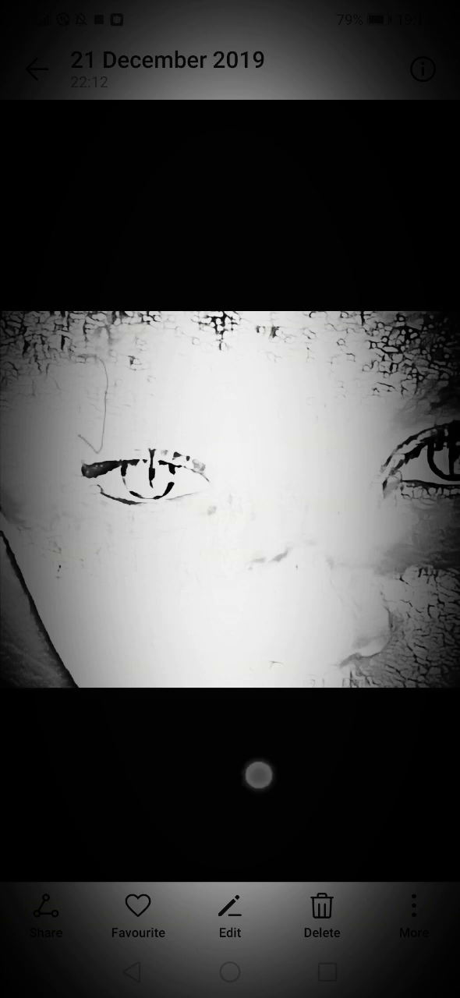
click(230, 499)
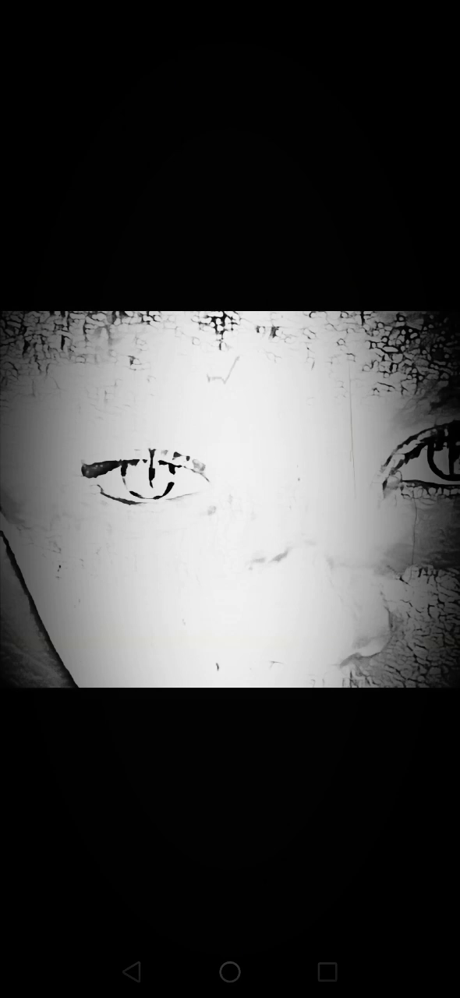
click(230, 499)
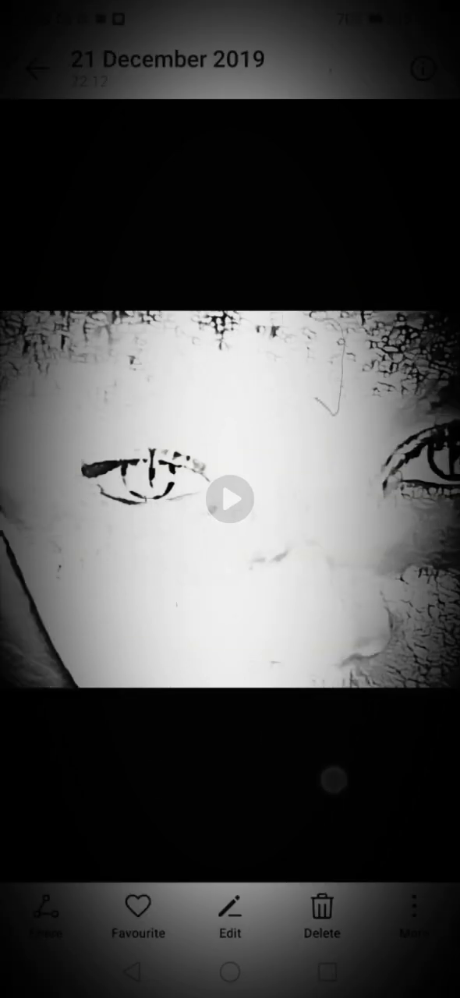
click(230, 499)
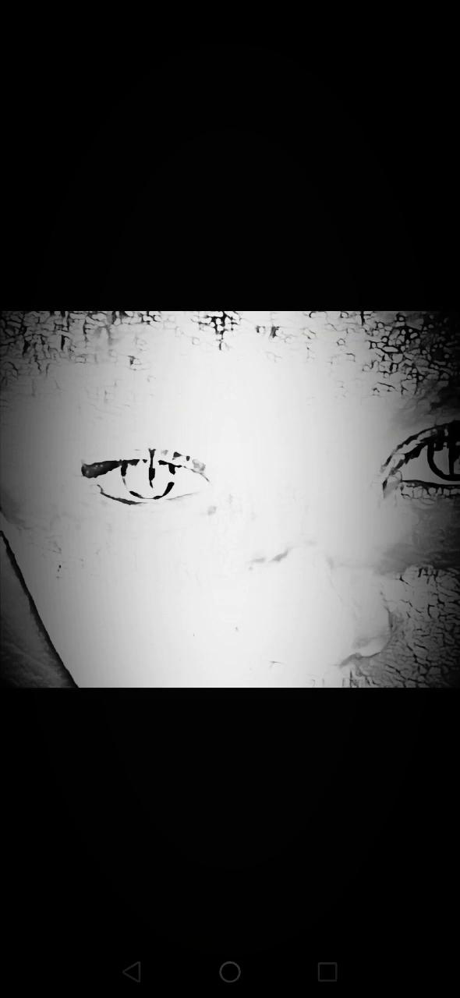
click(230, 499)
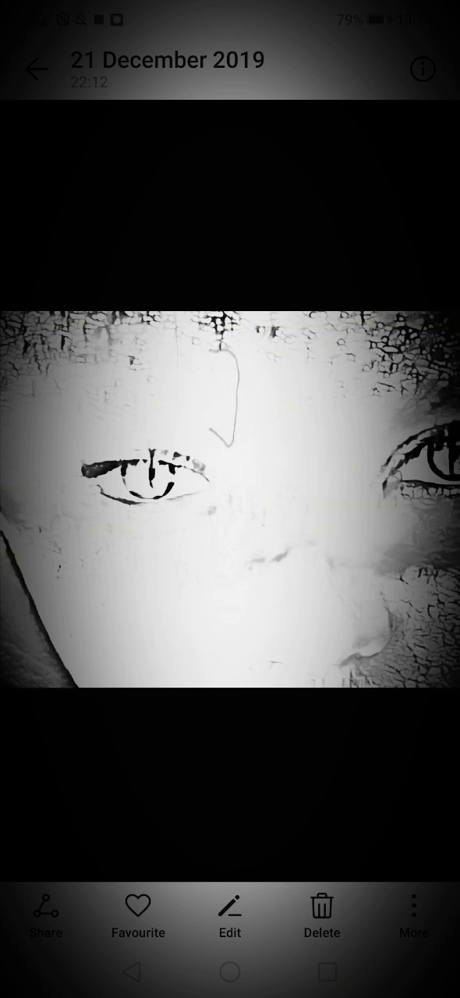
click(230, 499)
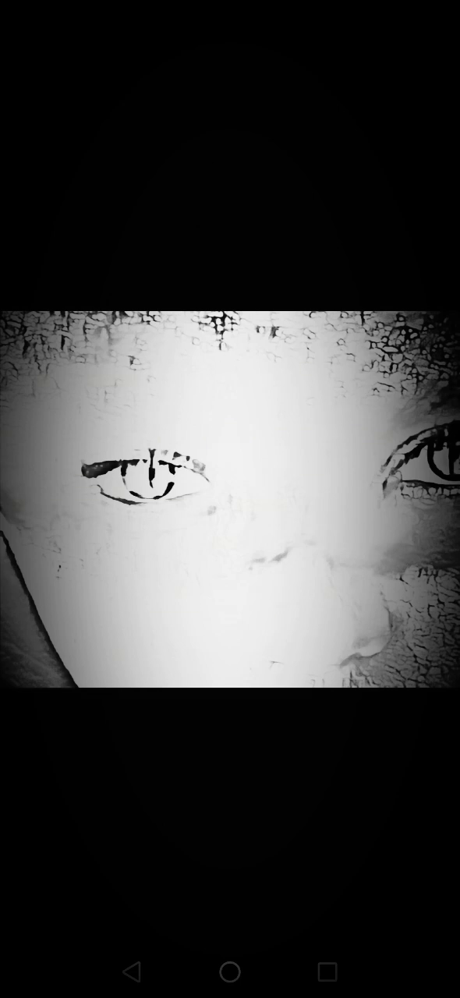
click(230, 499)
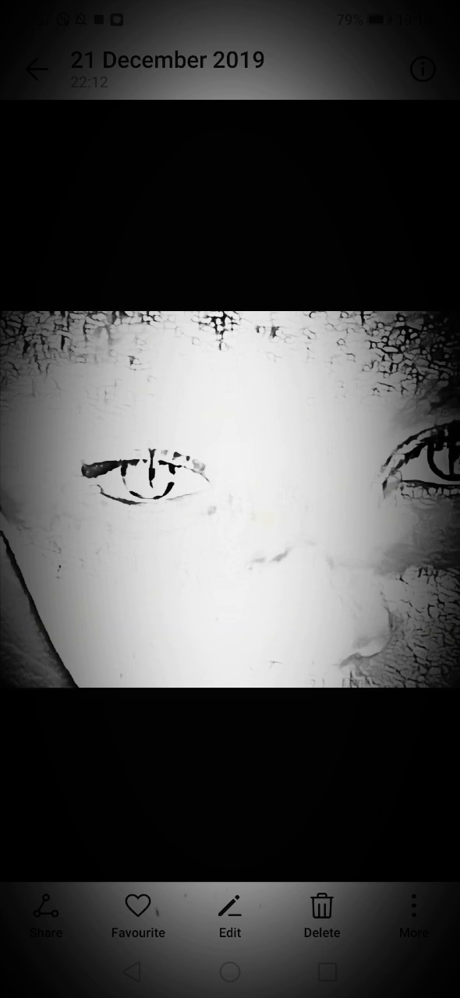
click(230, 499)
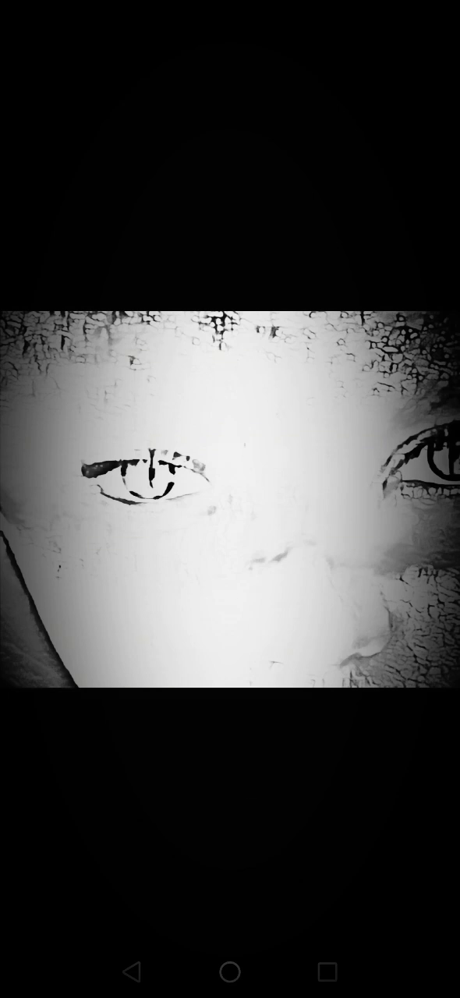
click(230, 499)
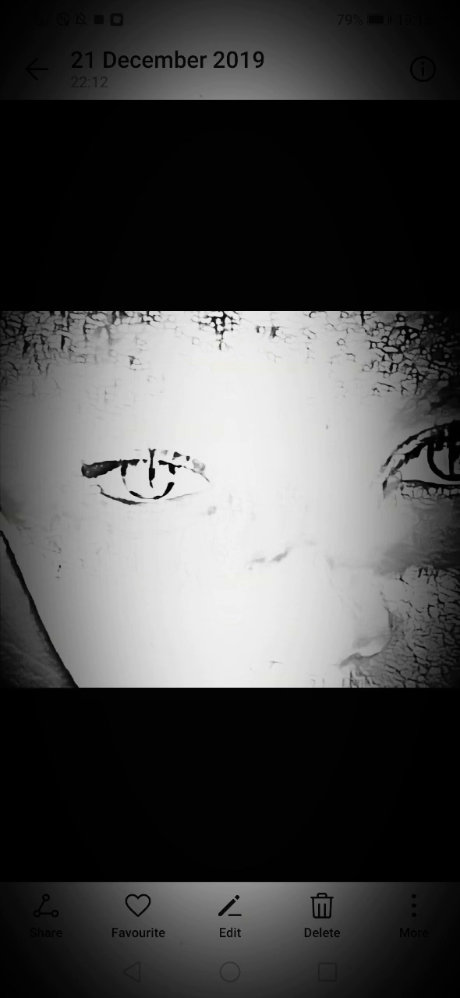
click(230, 499)
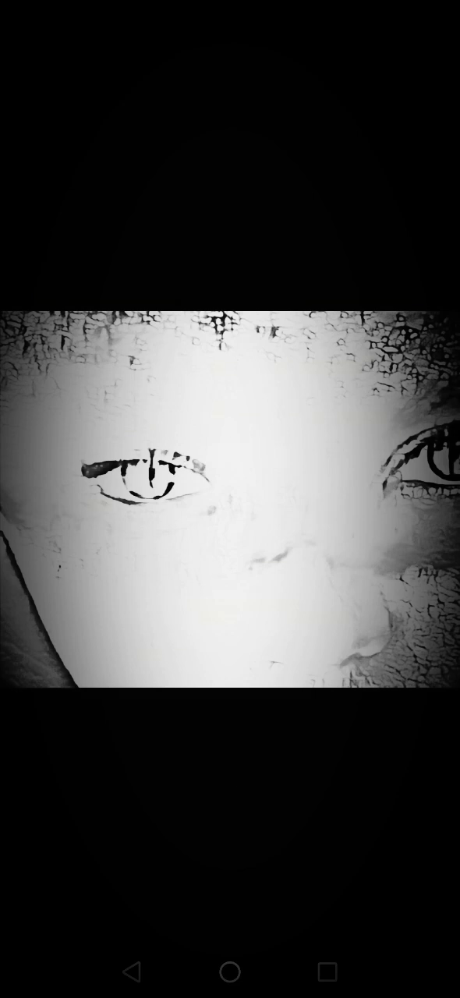
click(230, 499)
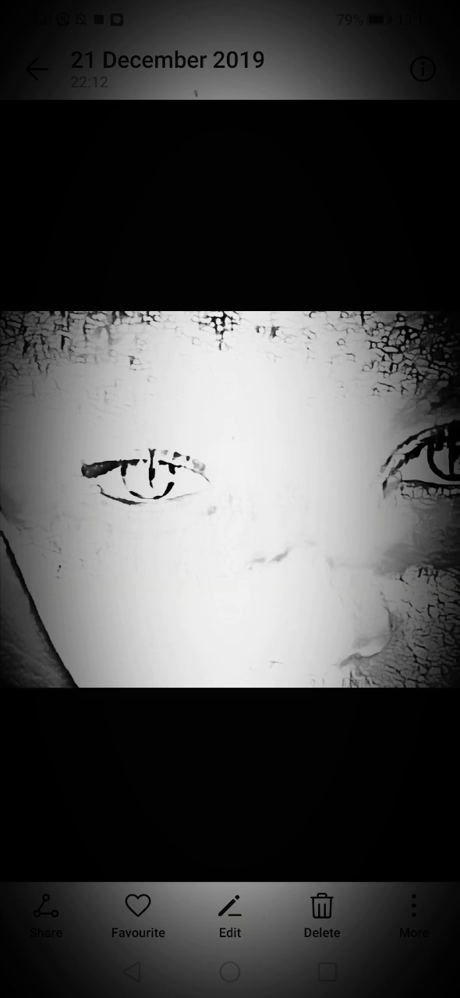
click(230, 499)
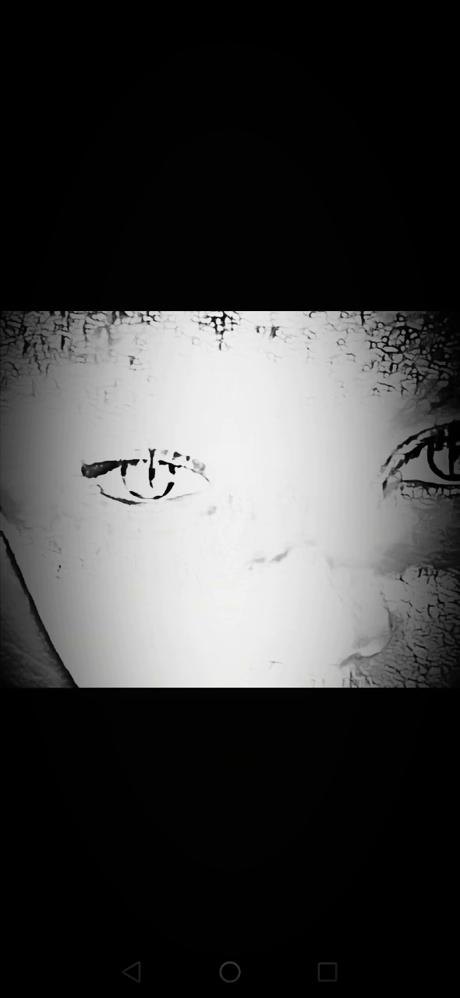
click(230, 499)
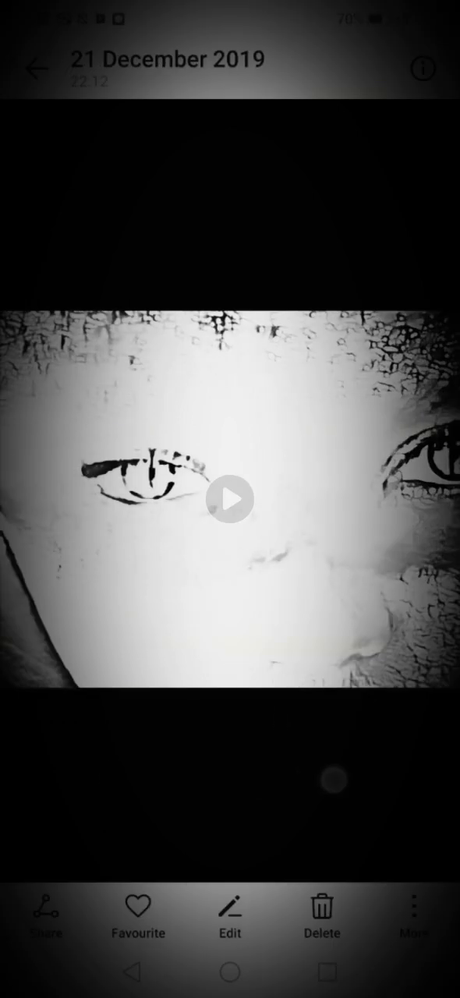
click(230, 499)
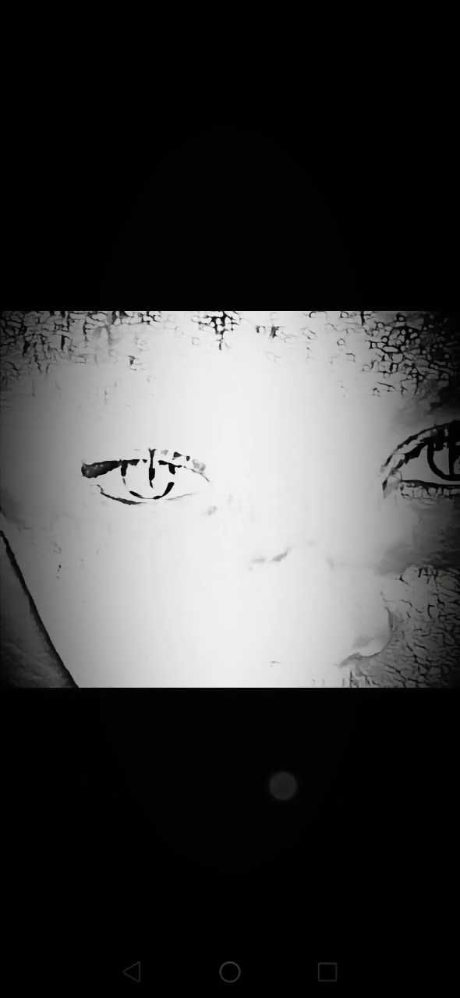
click(230, 506)
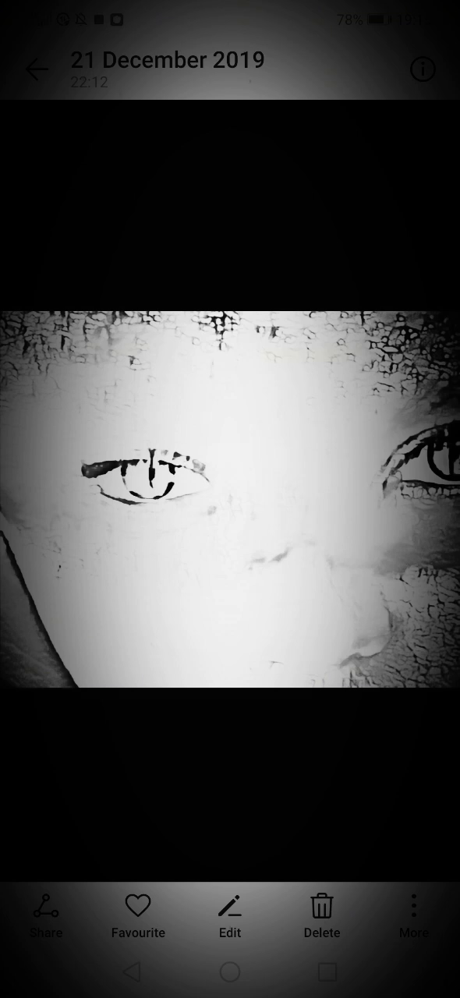
click(230, 499)
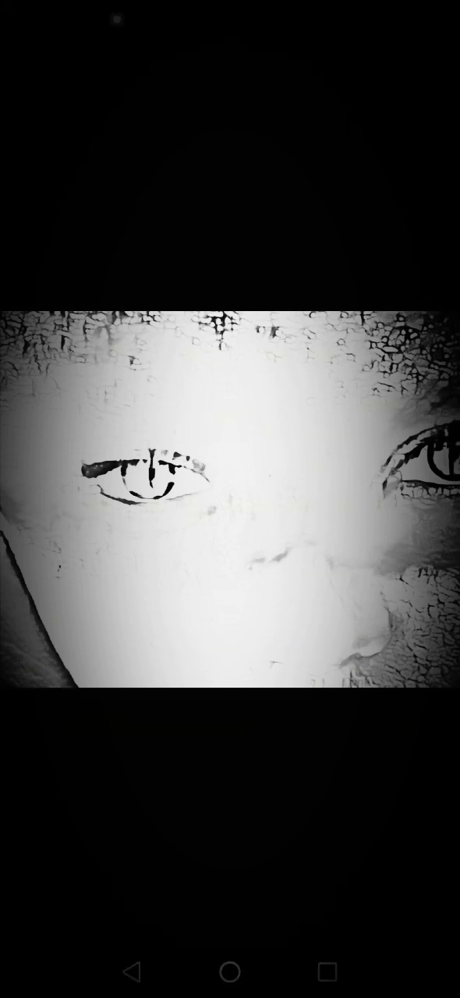